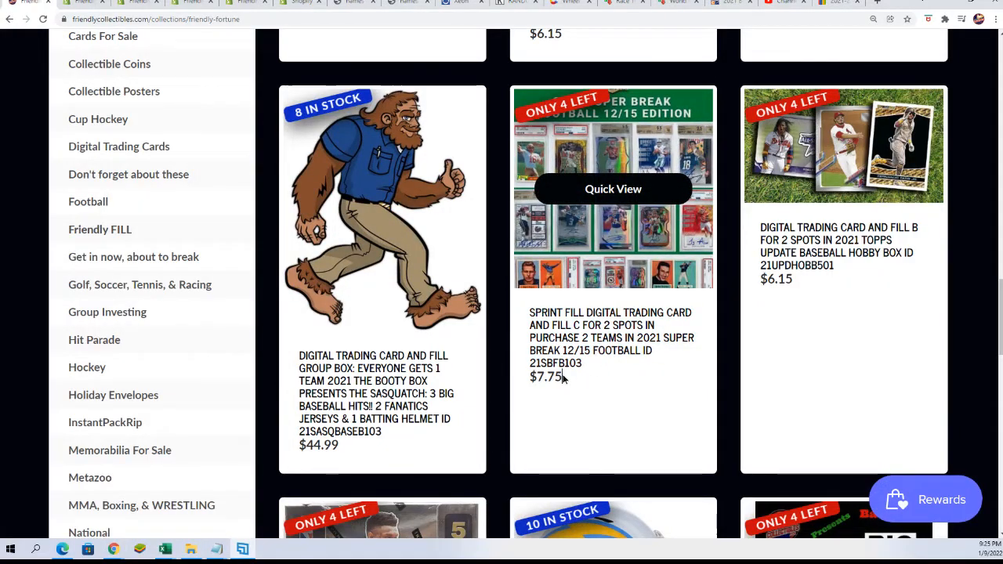
Open the SPRINT FILL 2021 Super Break 12/15 Football two-spot product page.
{"action": "left_click", "coordinate": [613, 188]}
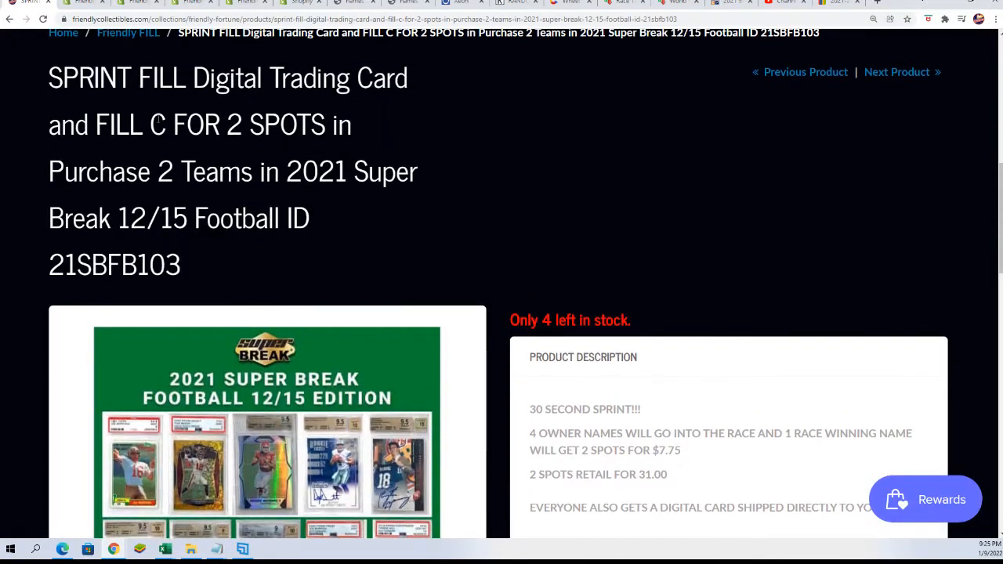
Append 'FILLER B' to the 'Super Break 12/15 Football ID 21SBFB103' heading line, then return to the store.
{"action": "left_click_drag", "start_coordinate": [154, 124], "coordinate": [368, 173]}
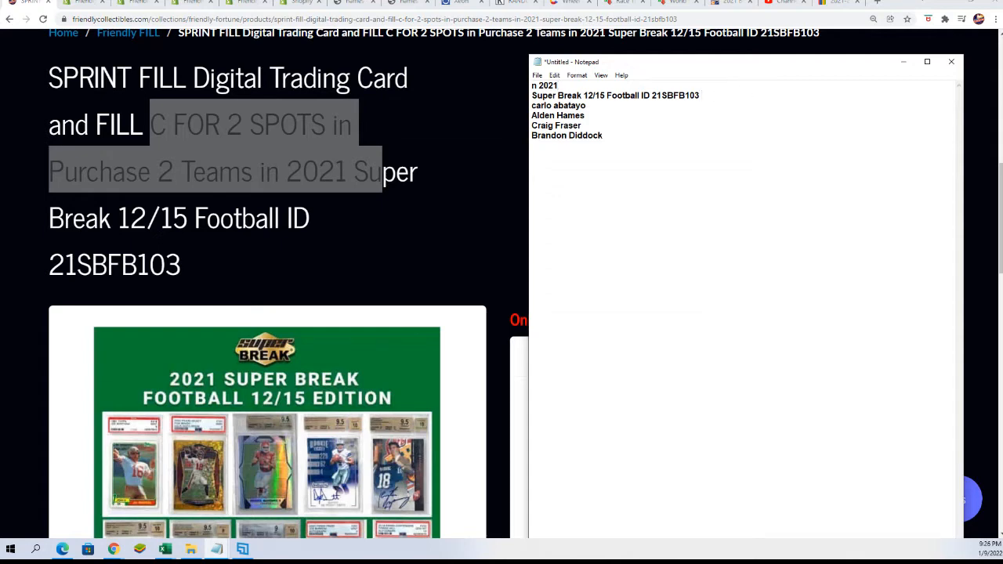
{"action": "type", "text": "FILLER"}
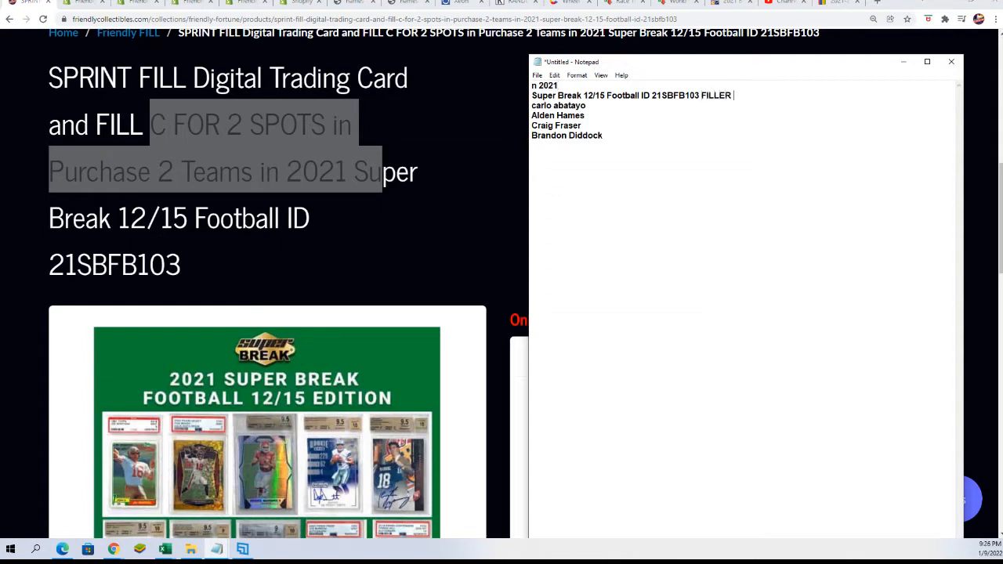
{"action": "type", "text": "B"}
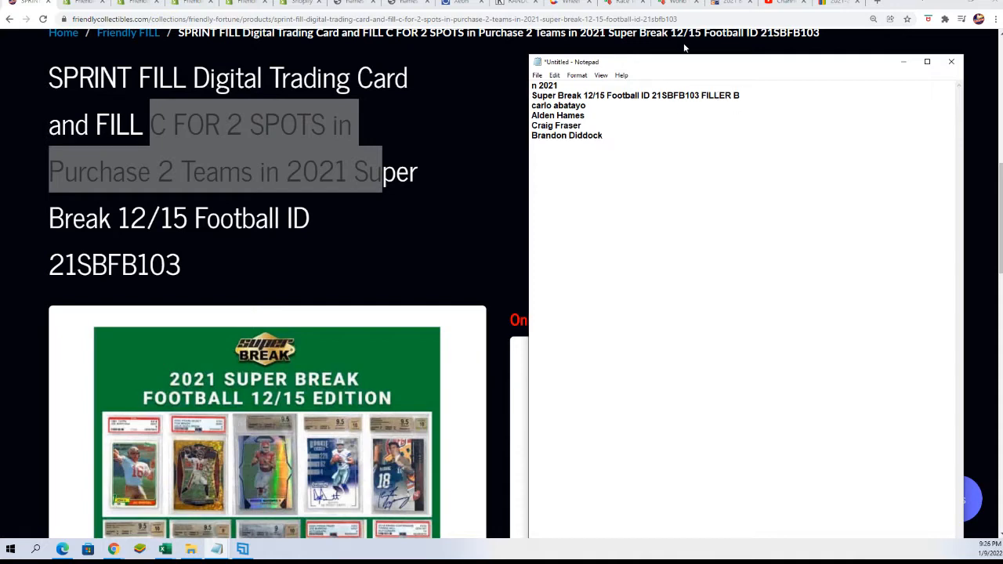
{"action": "left_click", "coordinate": [949, 61]}
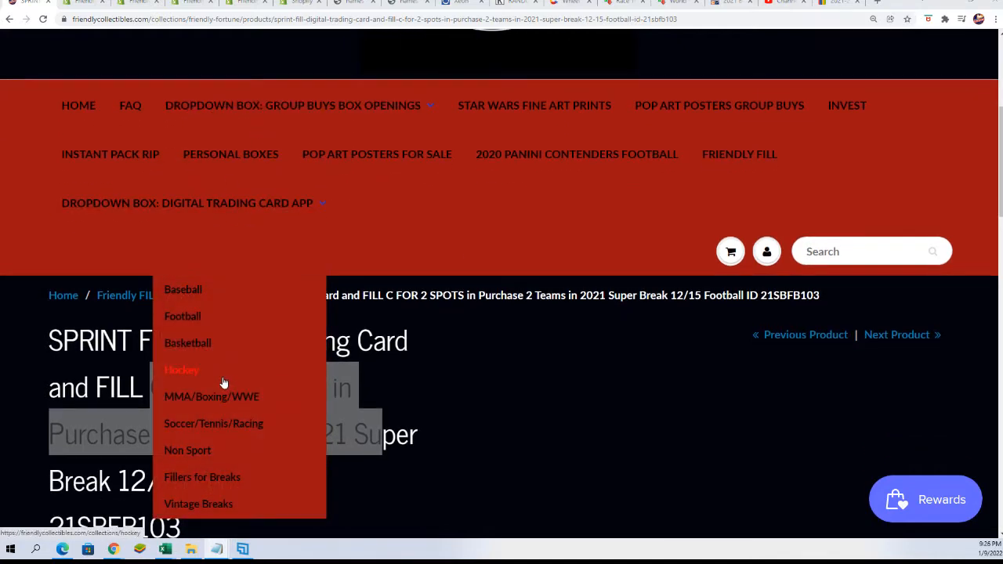
From the Football collection, open the Purchase 2 Teams Super Break 12/15 Football ID 21SBFB103 page and minimize Notepad.
{"action": "left_click", "coordinate": [182, 316]}
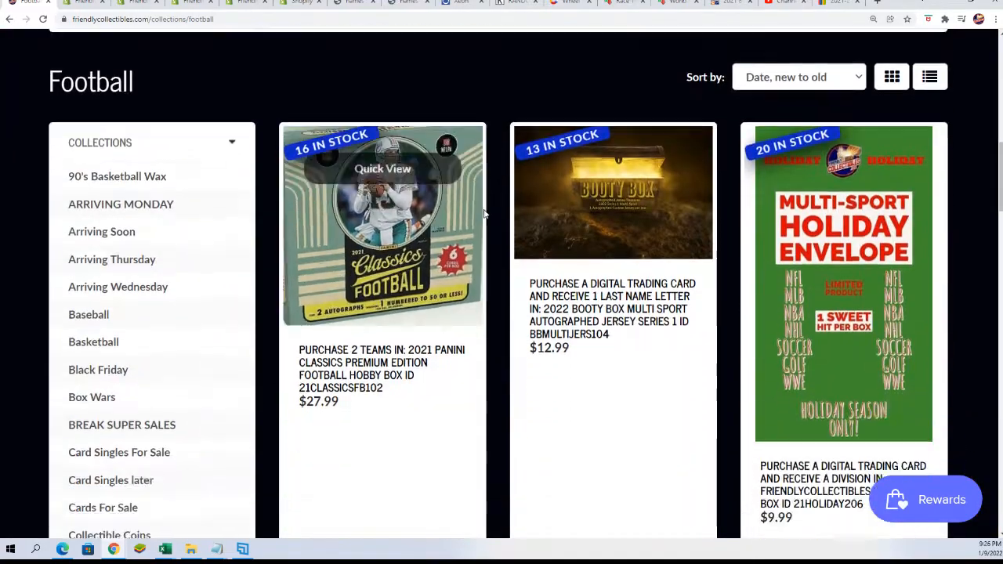
{"action": "scroll", "scroll_direction": "down", "scroll_amount": 3}
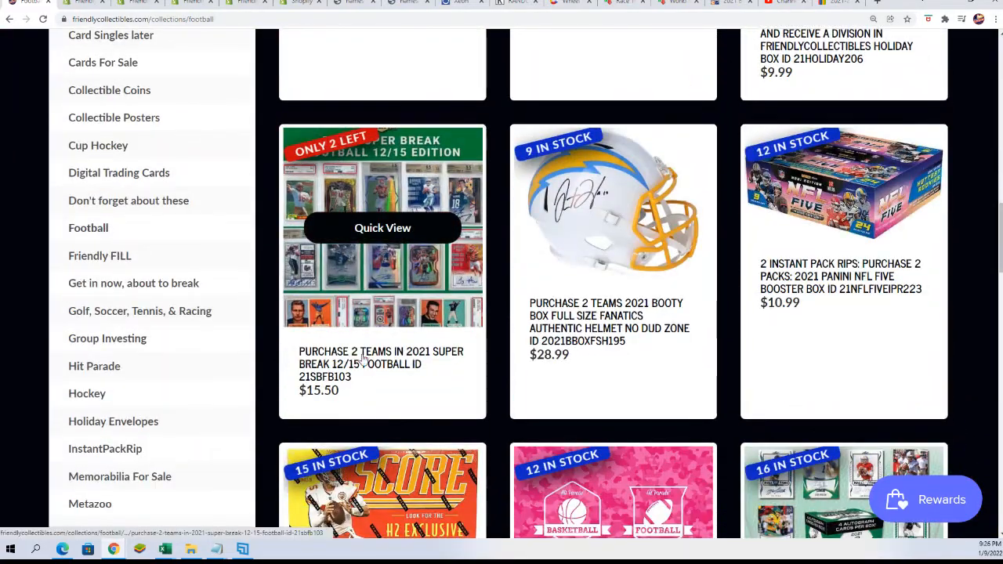
{"action": "left_click", "coordinate": [382, 227]}
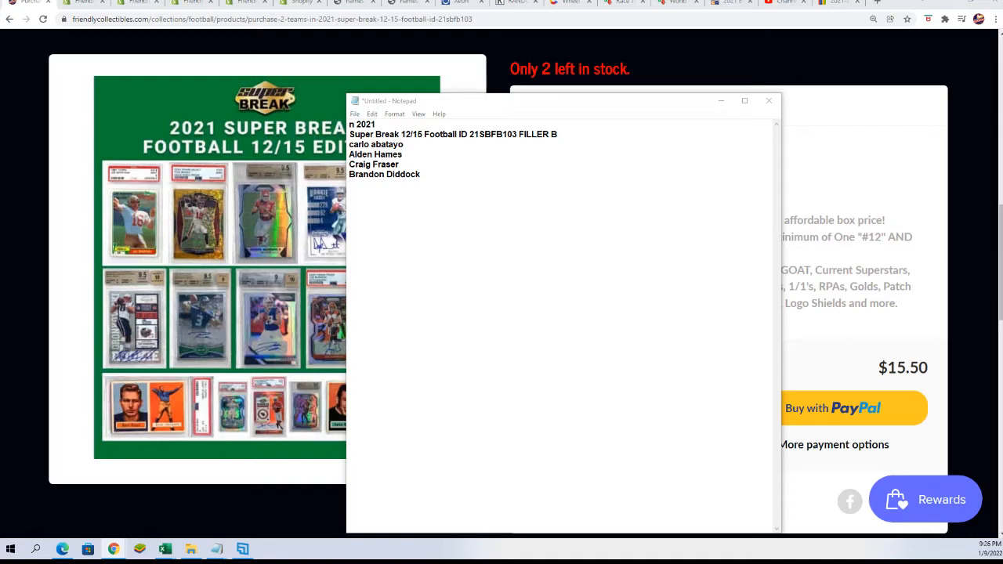
{"action": "mouse_move", "coordinate": [768, 201]}
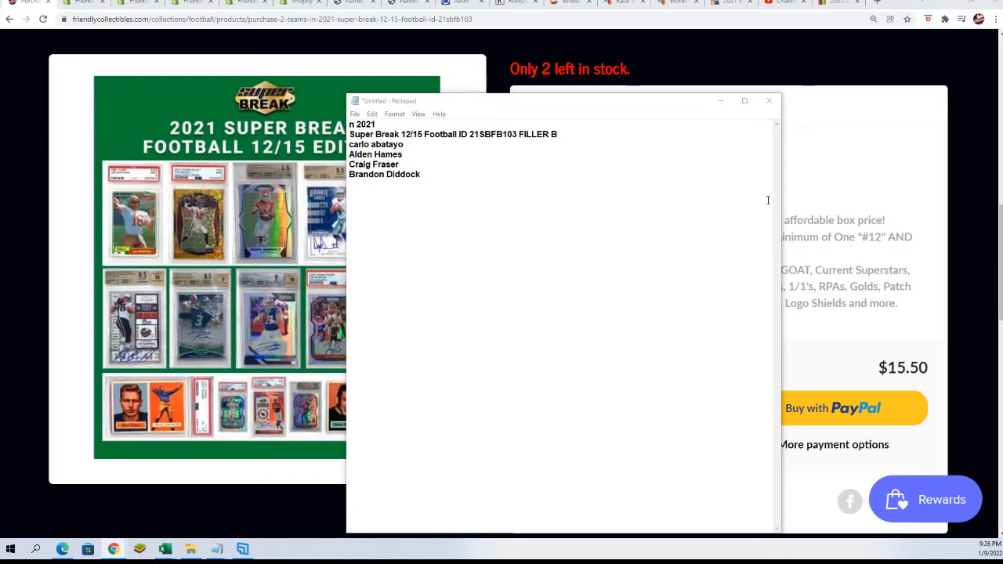
{"action": "left_click", "coordinate": [768, 100]}
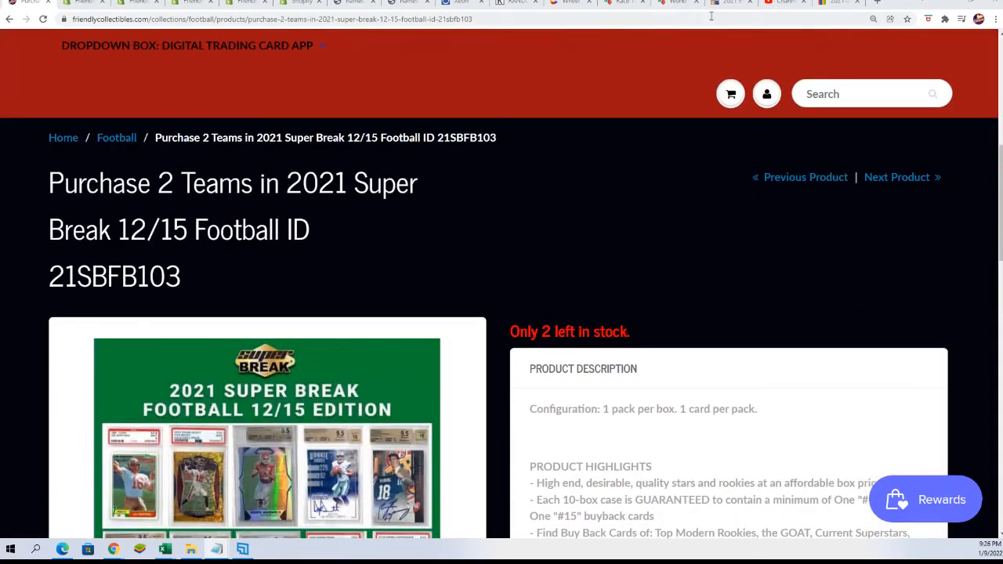
Confirm the four entrant names in the name race and set the countdown to 30 seconds.
{"action": "left_click", "coordinate": [671, 3]}
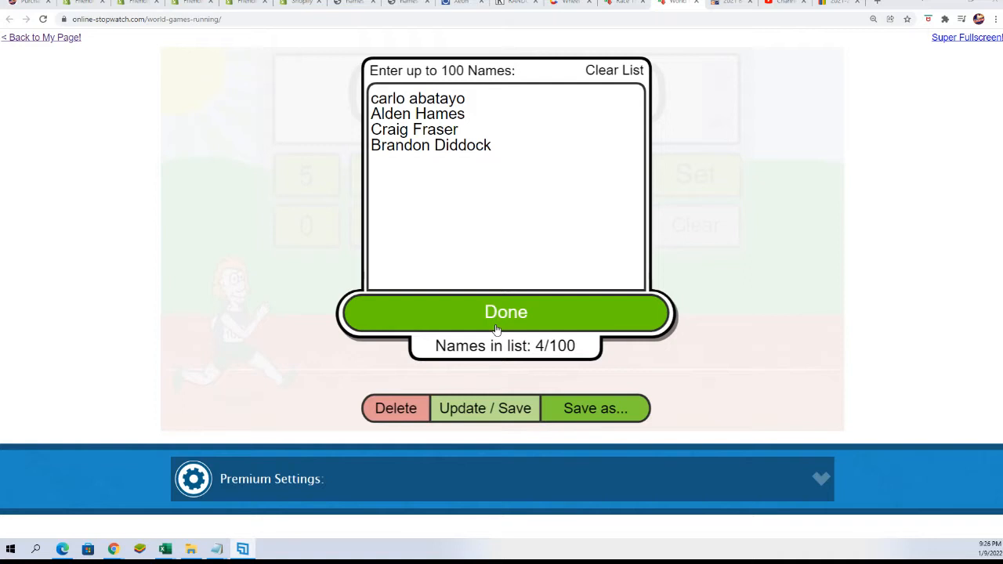
{"action": "left_click", "coordinate": [504, 313]}
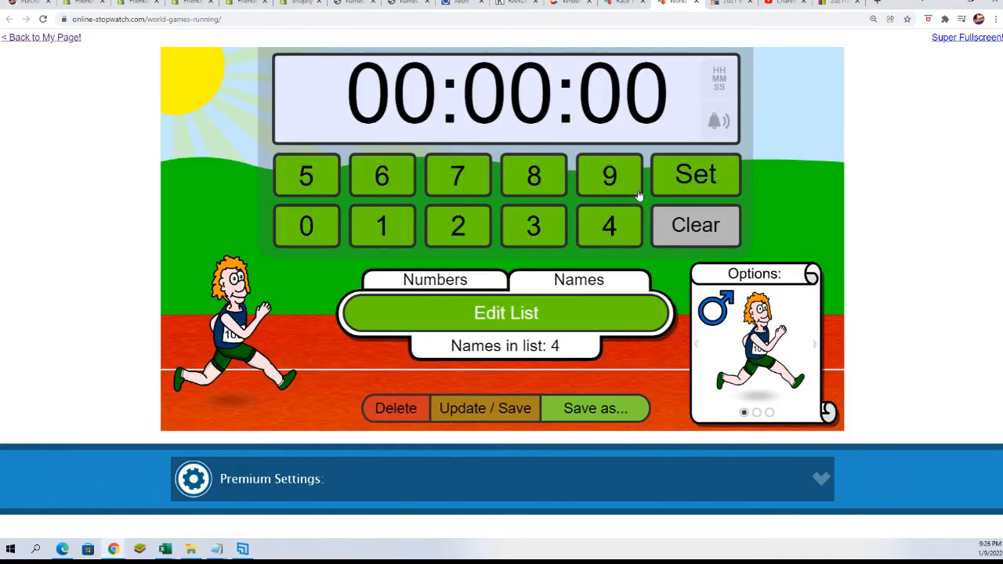
{"action": "left_click", "coordinate": [532, 226]}
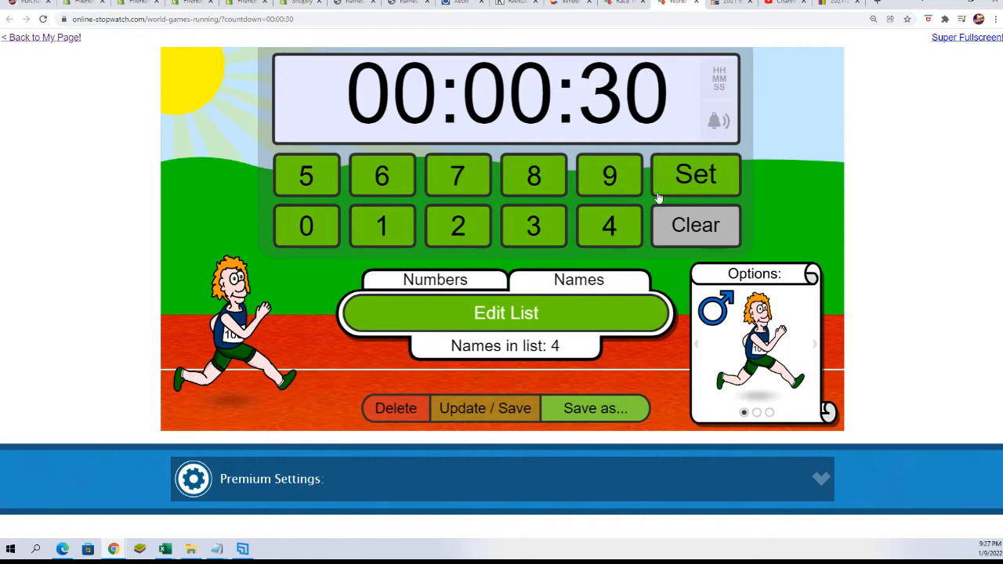
{"action": "mouse_move", "coordinate": [658, 203]}
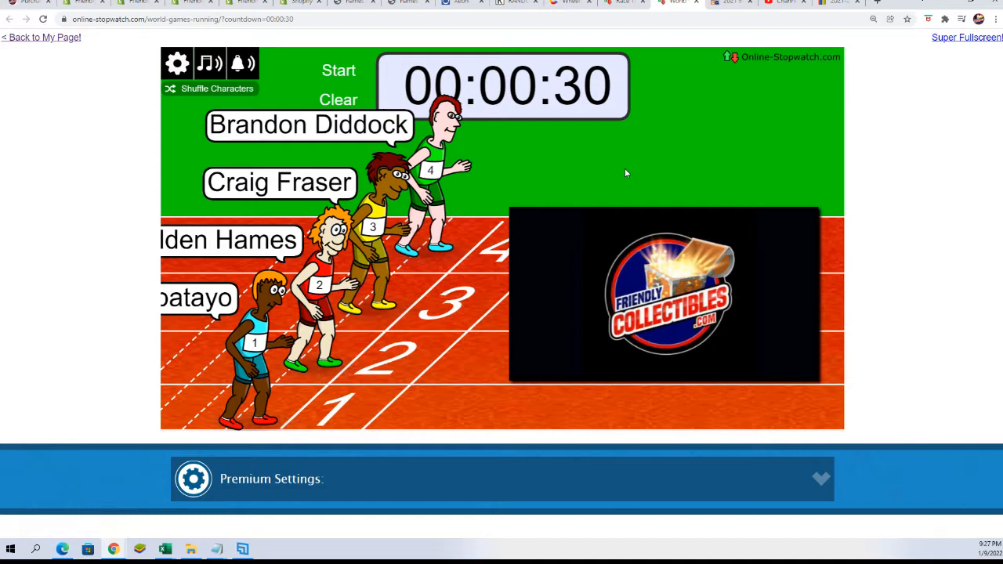
{"action": "mouse_move", "coordinate": [729, 139]}
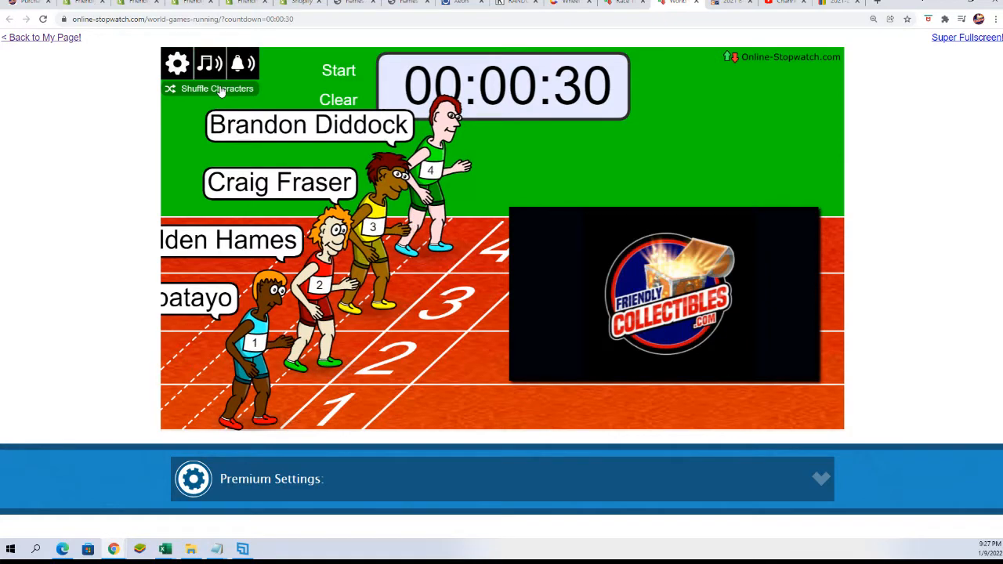
Shuffle the runners three times, start the 30-second race and show it in Super Fullscreen.
{"action": "left_click", "coordinate": [216, 88]}
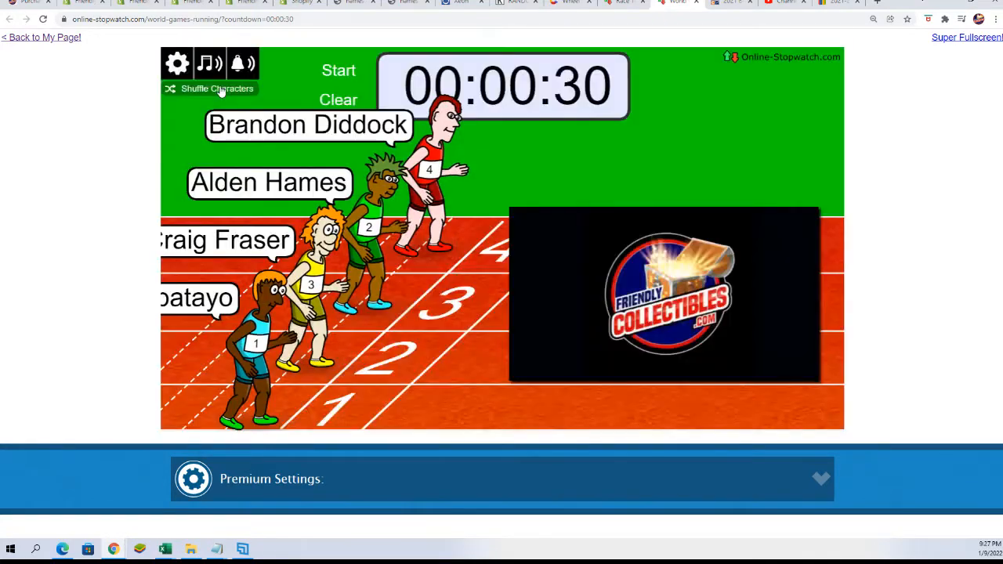
{"action": "left_click", "coordinate": [216, 87]}
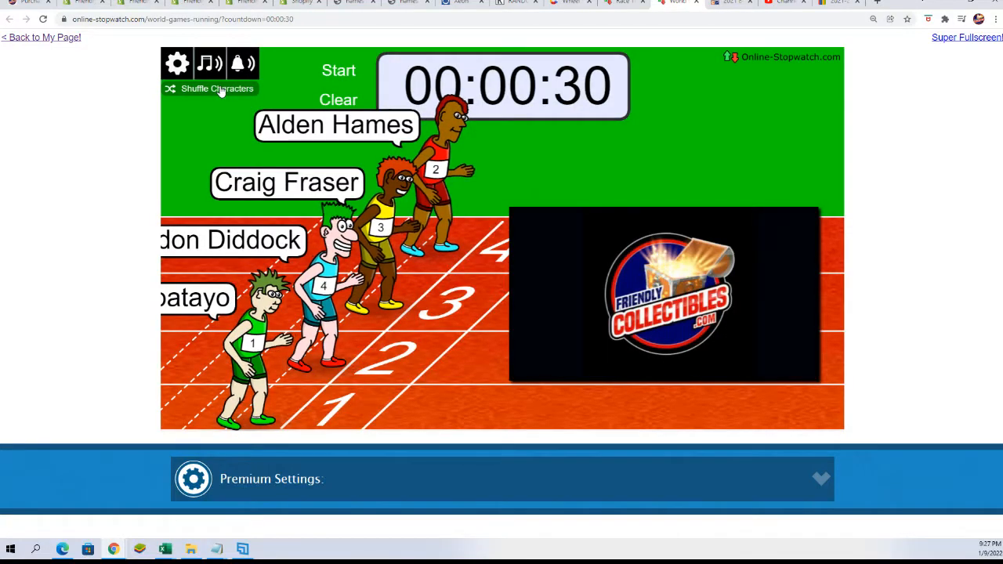
{"action": "left_click", "coordinate": [216, 88]}
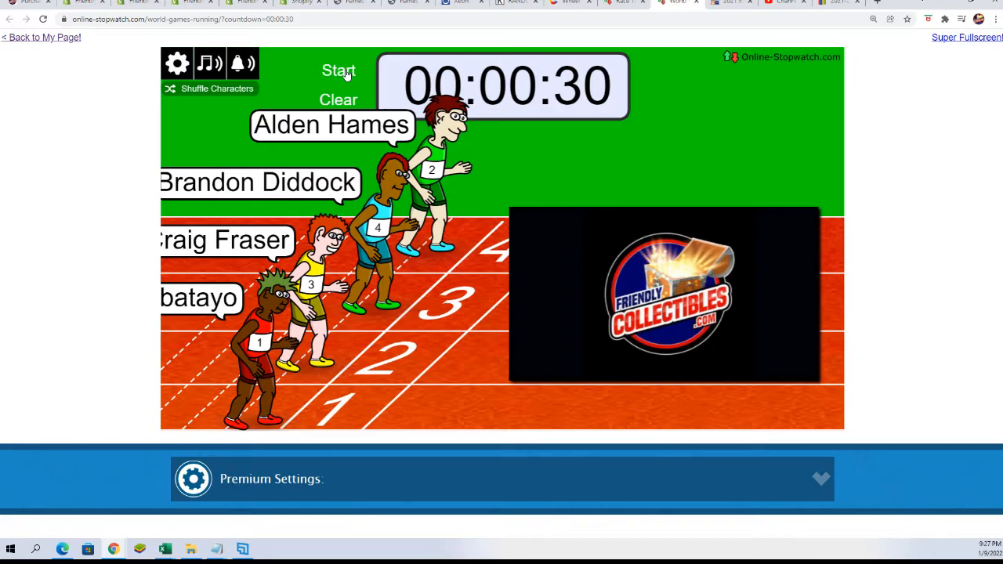
{"action": "left_click", "coordinate": [338, 70]}
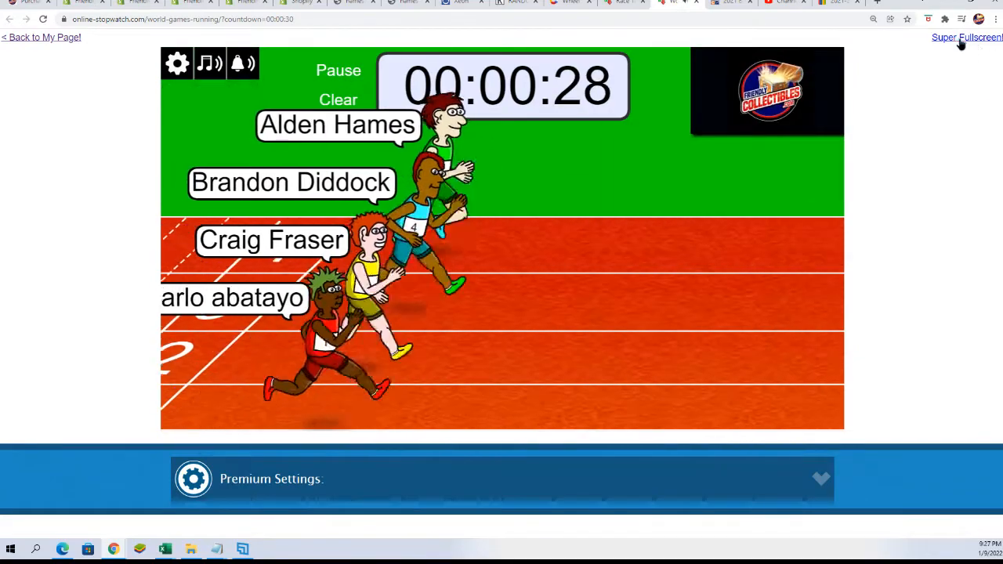
{"action": "left_click", "coordinate": [967, 38]}
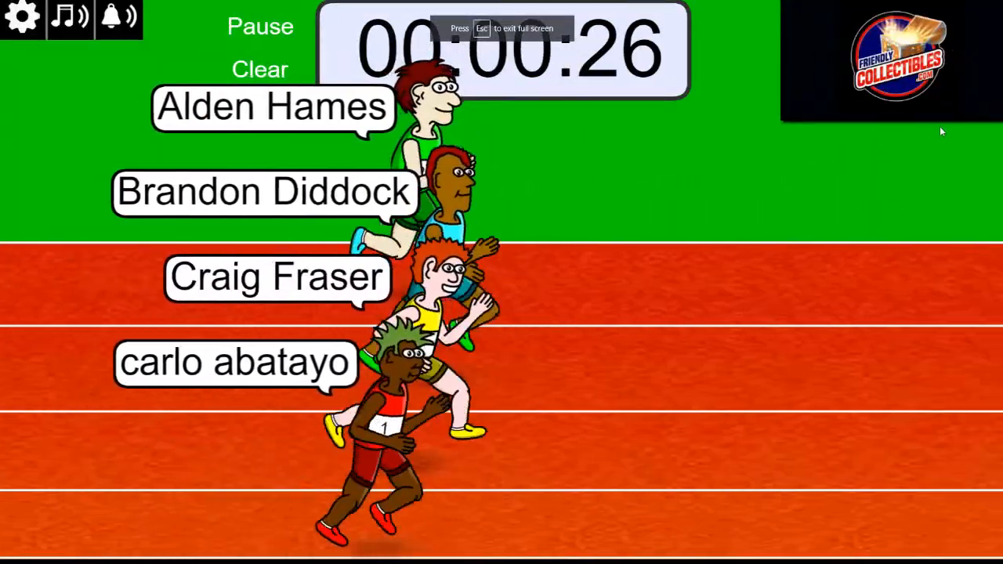